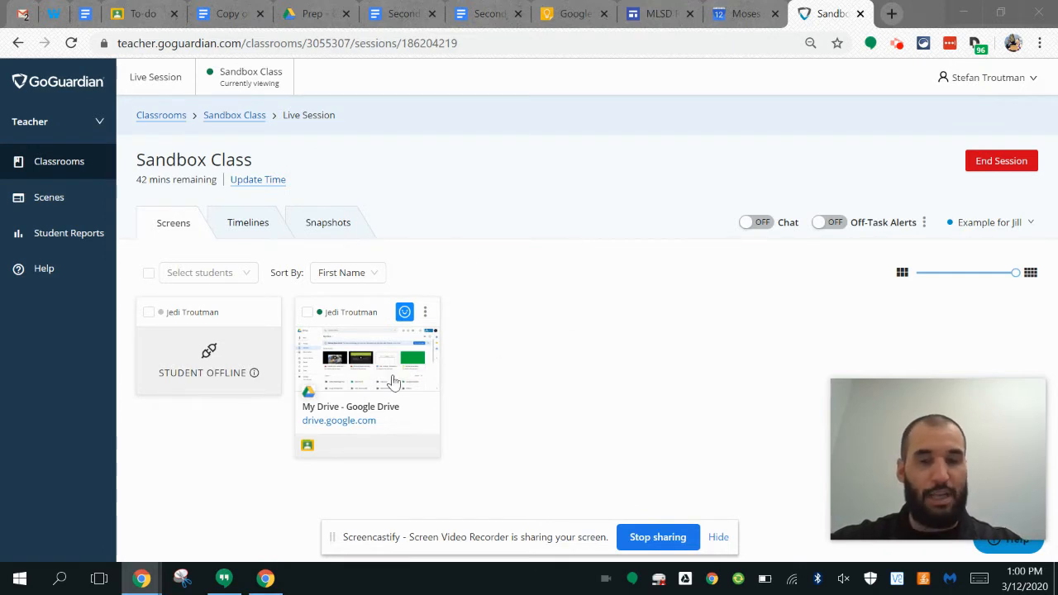
pyautogui.moveTo(334, 329)
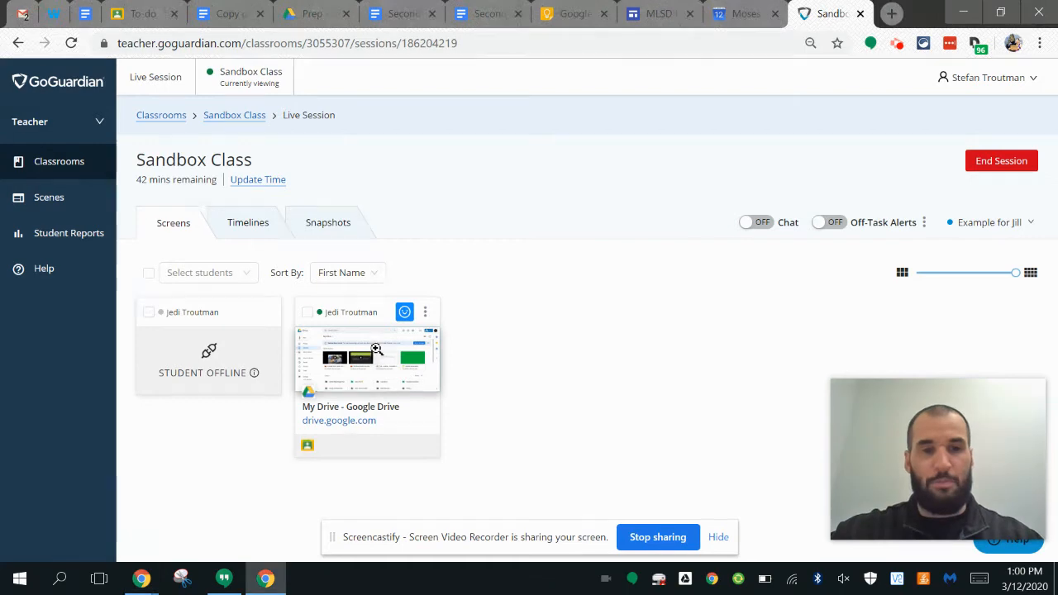
pyautogui.click(367, 355)
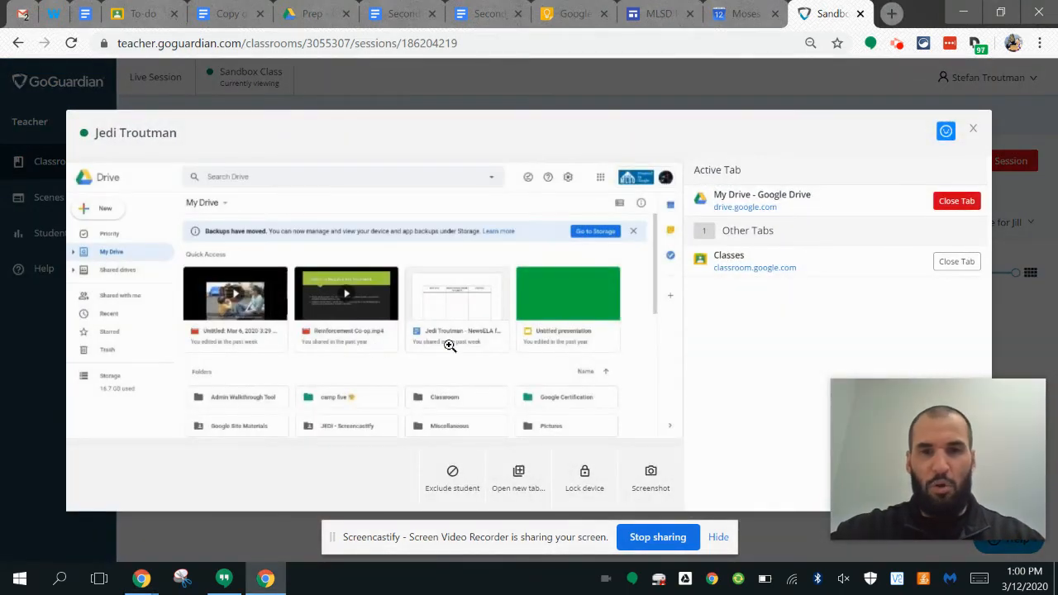
pyautogui.moveTo(443, 360)
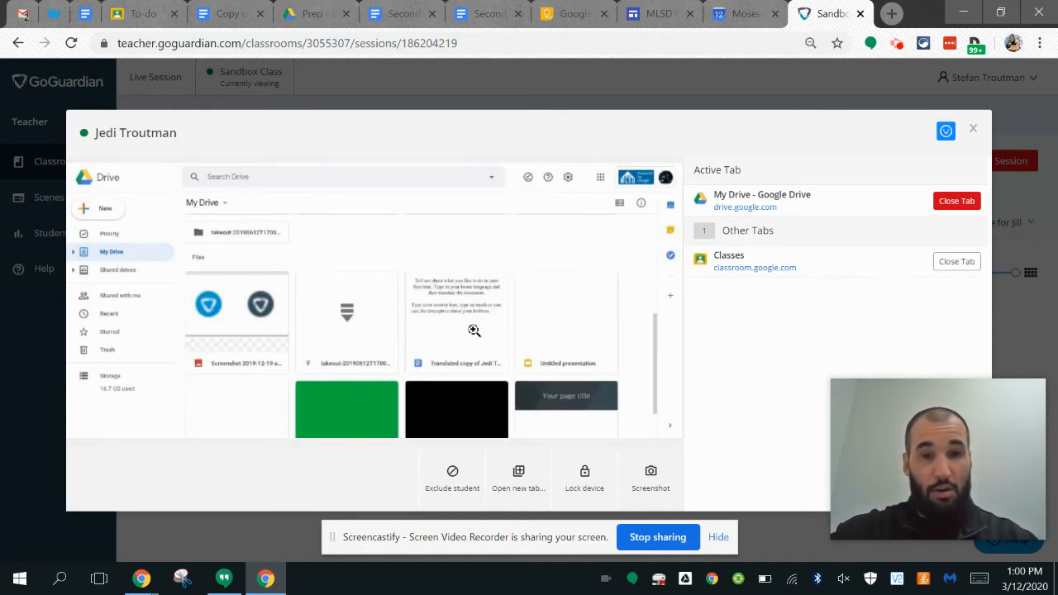
pyautogui.click(972, 129)
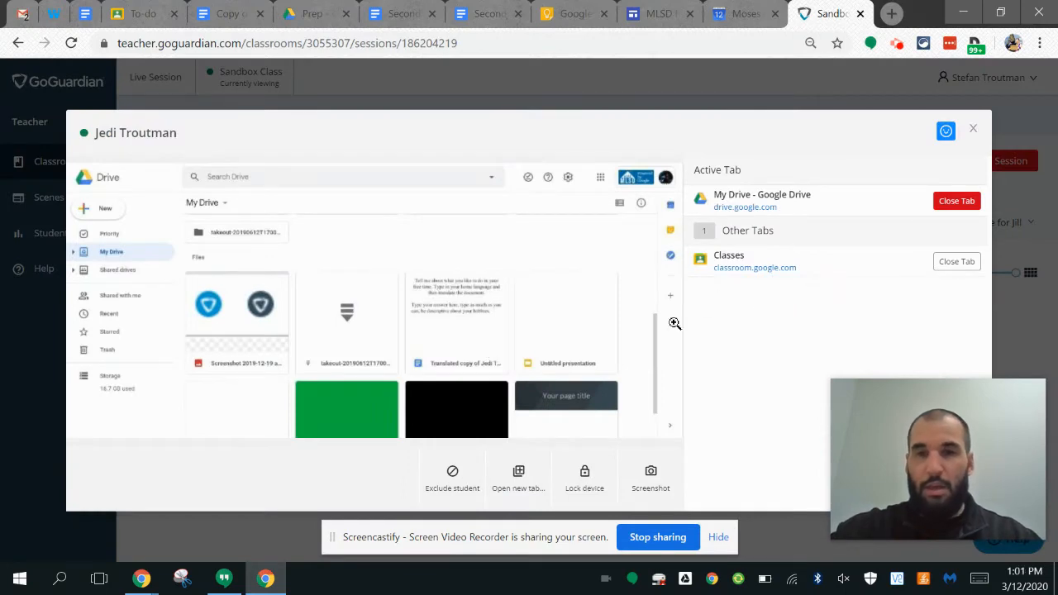
pyautogui.click(972, 129)
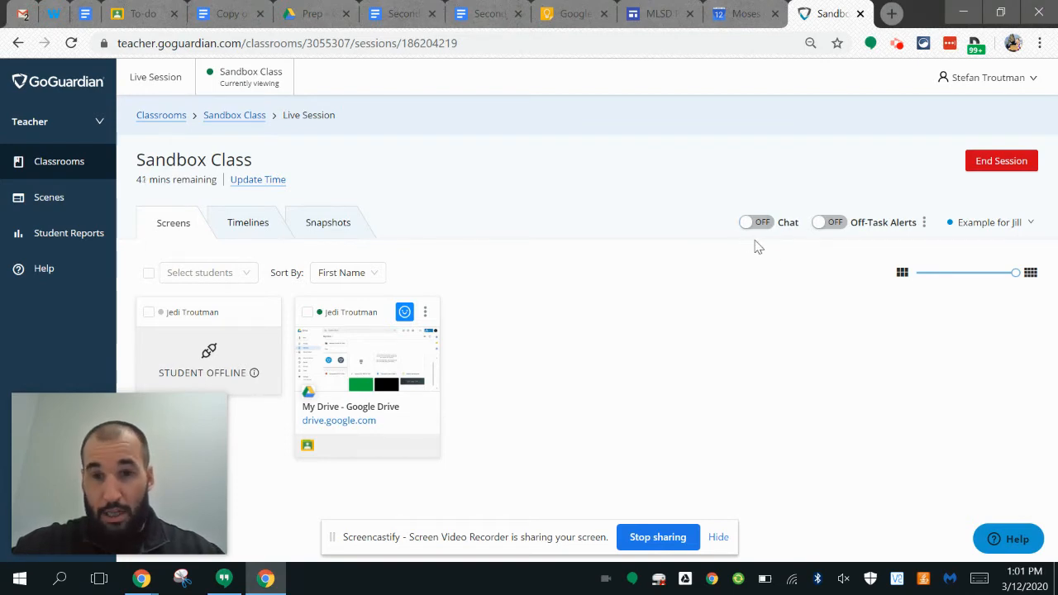
# - Switch Chat on for the session and show the Conversations list
pyautogui.click(749, 222)
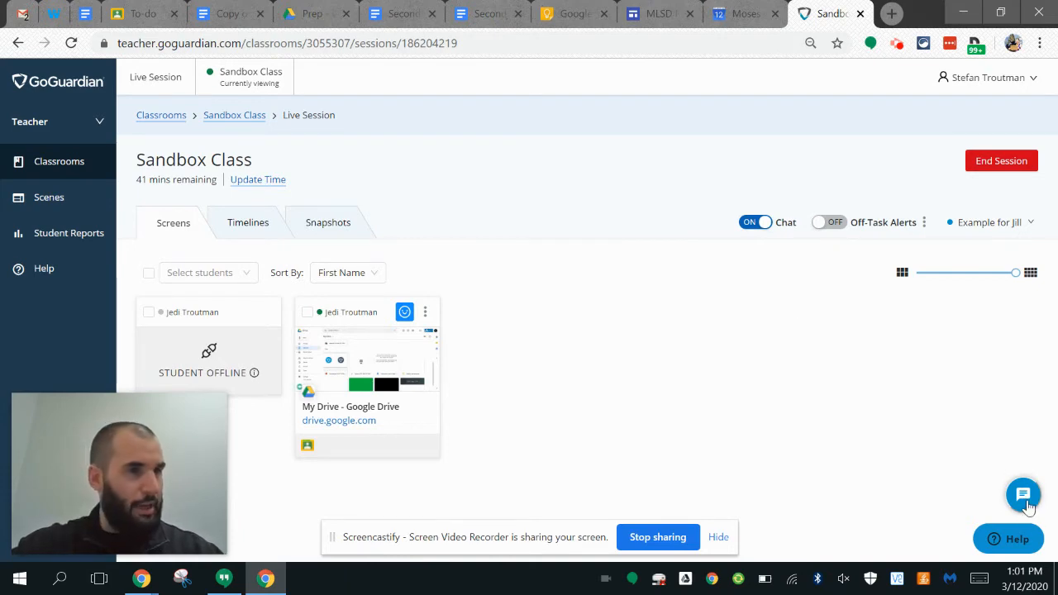
pyautogui.click(1024, 496)
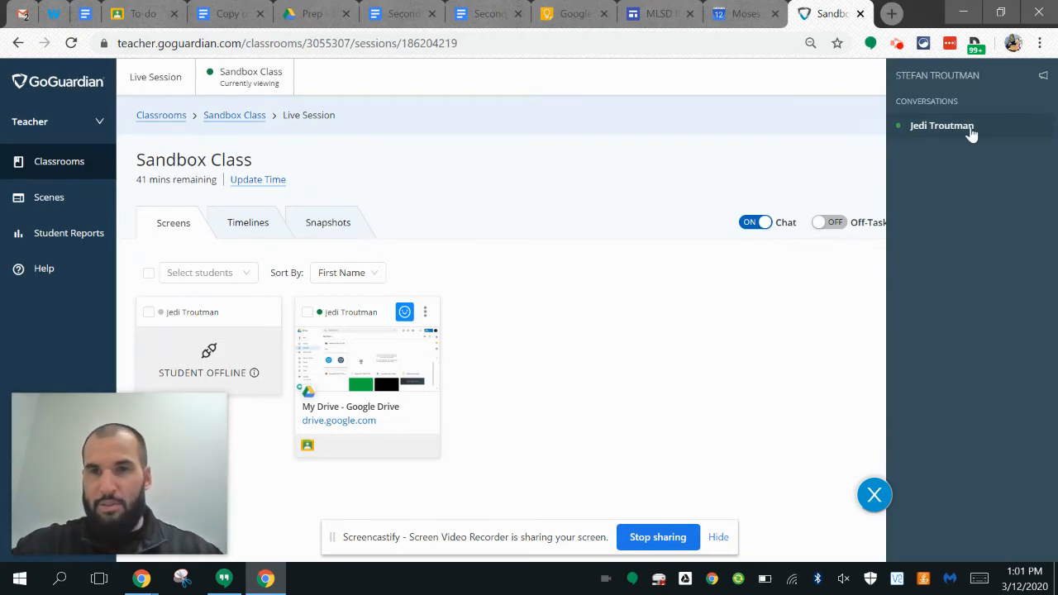
pyautogui.moveTo(943, 126)
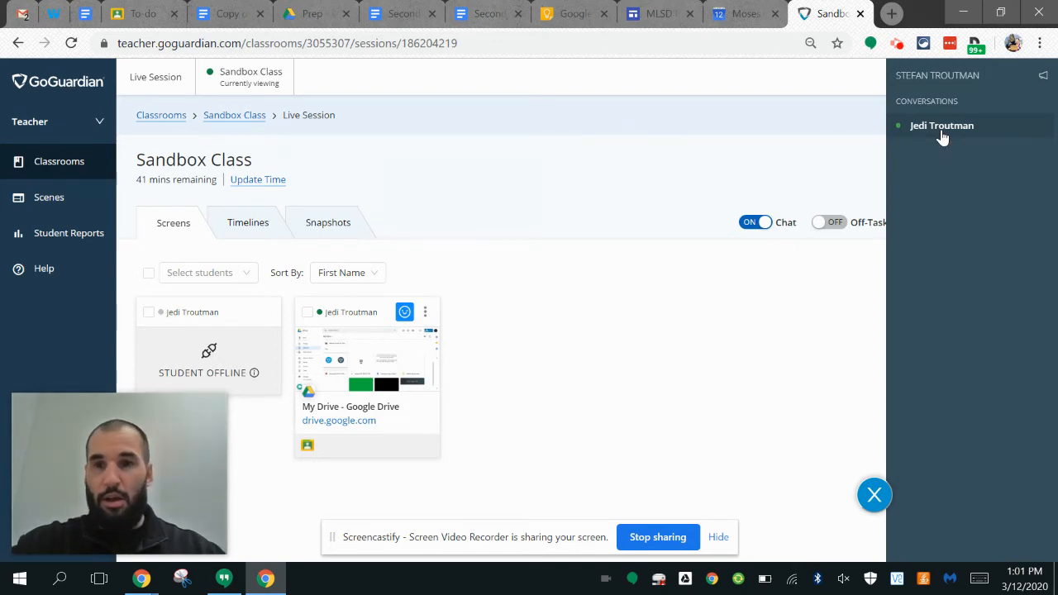
pyautogui.click(942, 126)
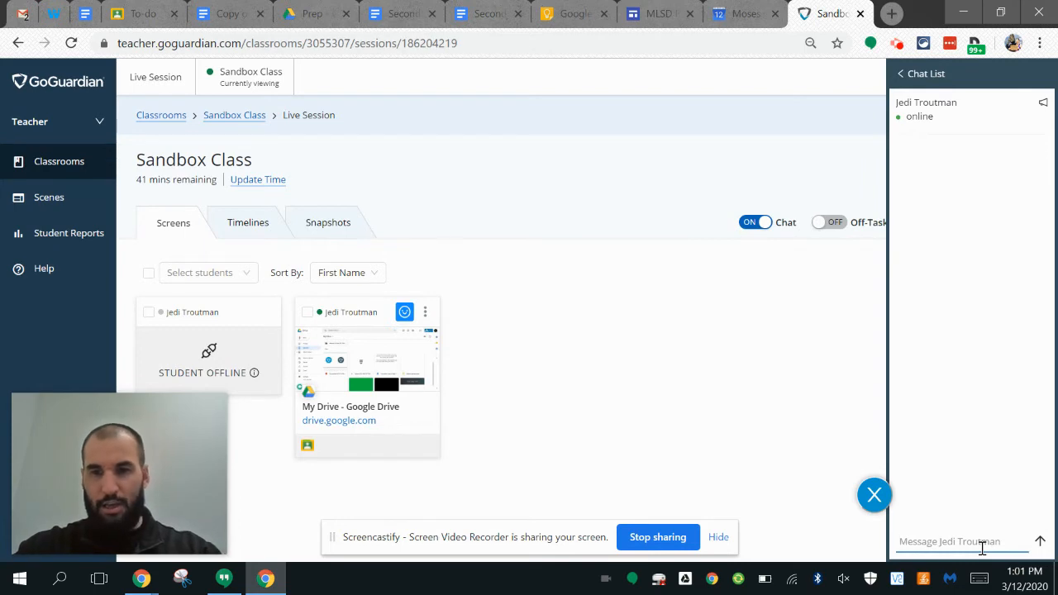
pyautogui.write('How is your')
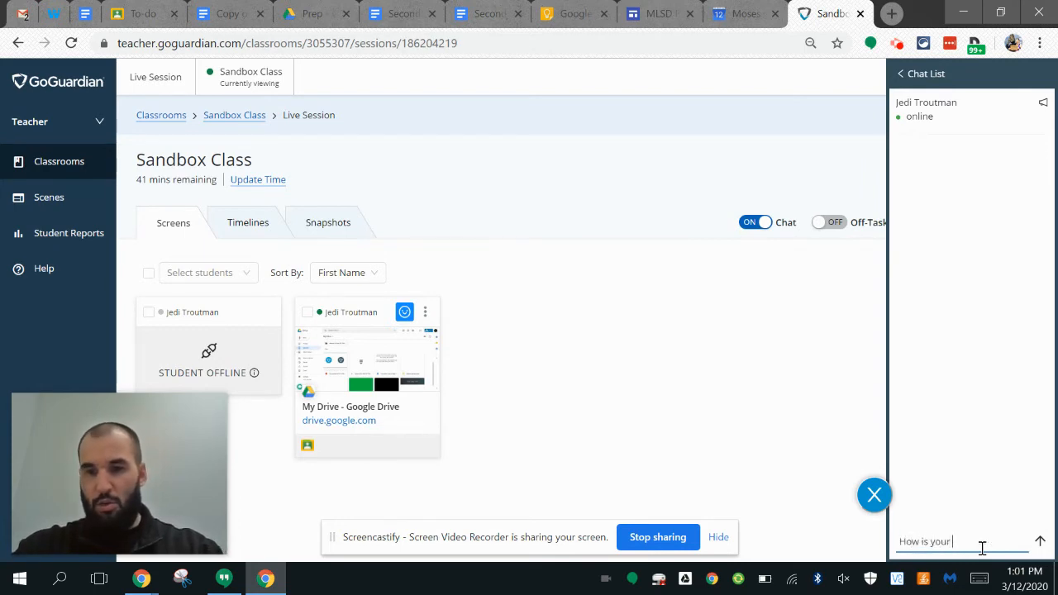
pyautogui.write('work going?')
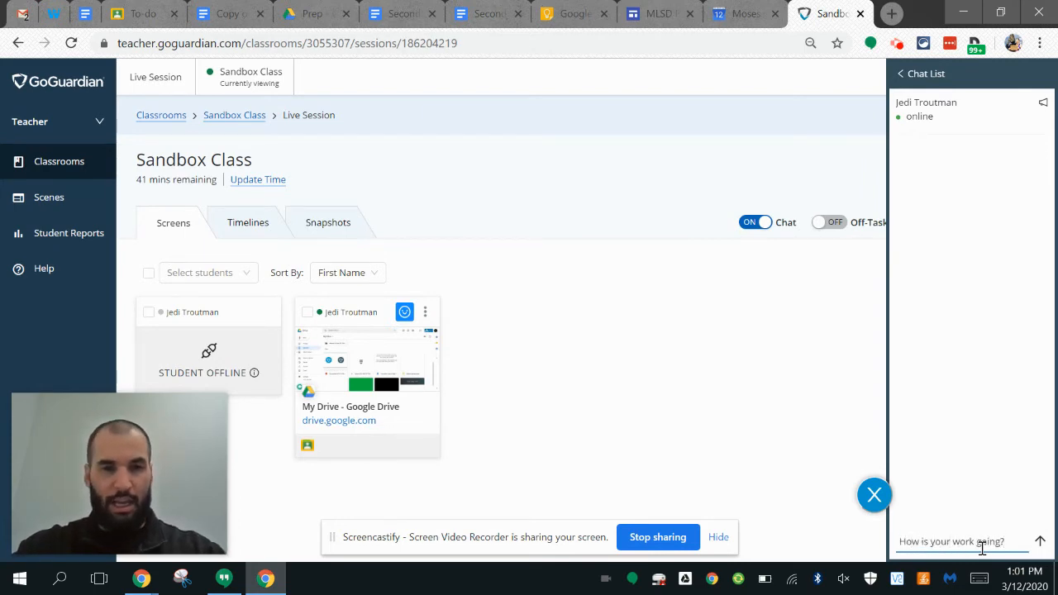
pyautogui.press('enter')
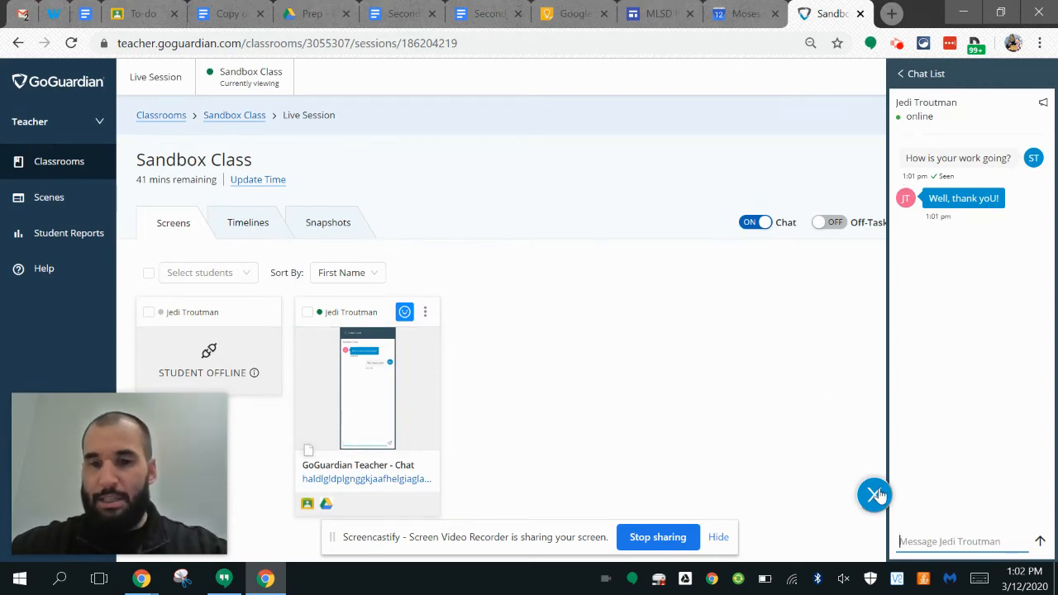
pyautogui.click(875, 494)
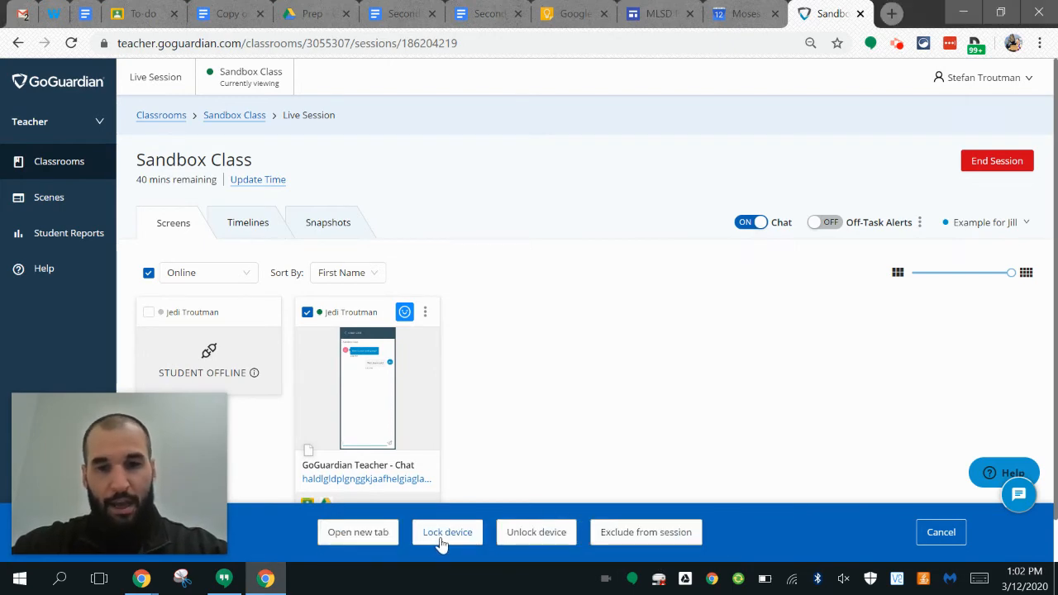
pyautogui.moveTo(357, 532)
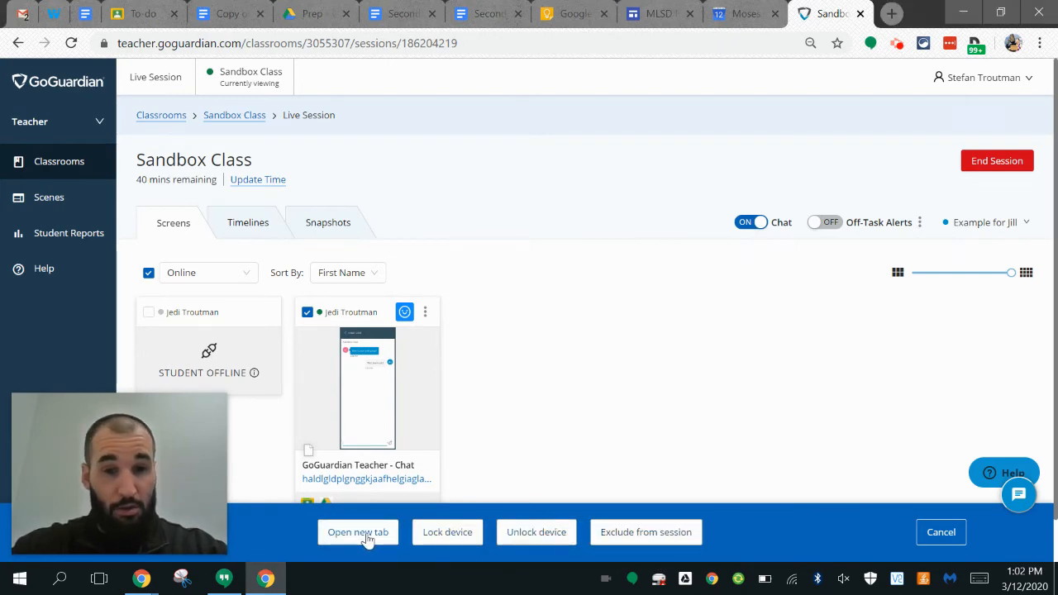
pyautogui.click(357, 532)
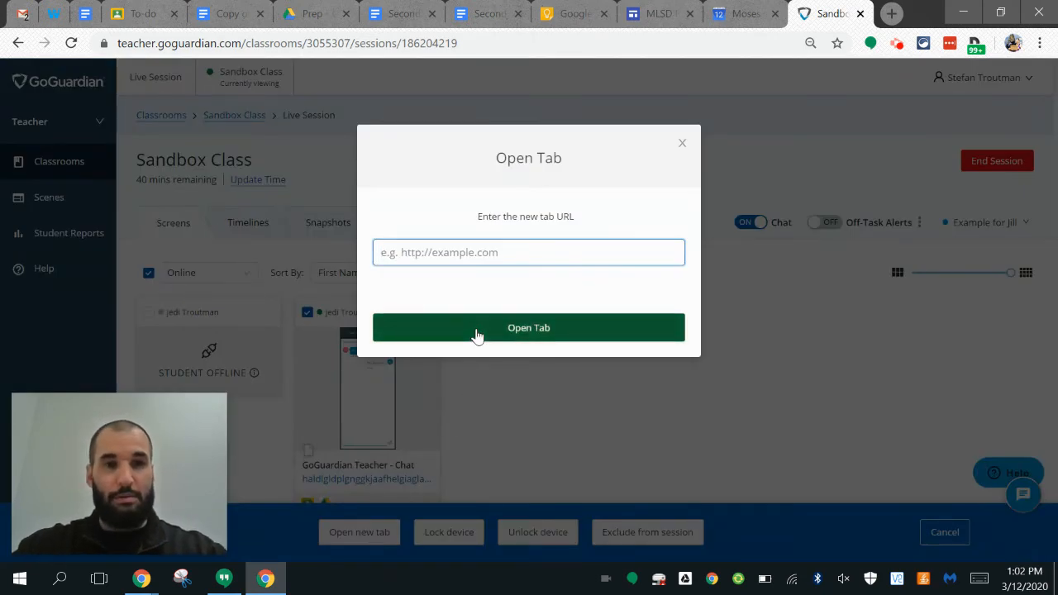
pyautogui.write('drive.google')
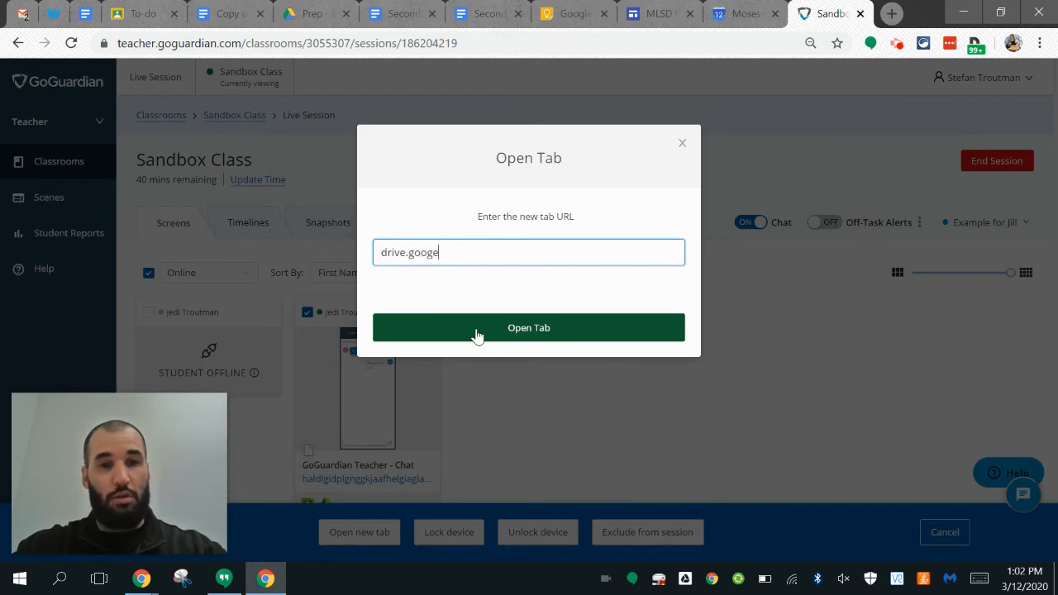
pyautogui.click(529, 328)
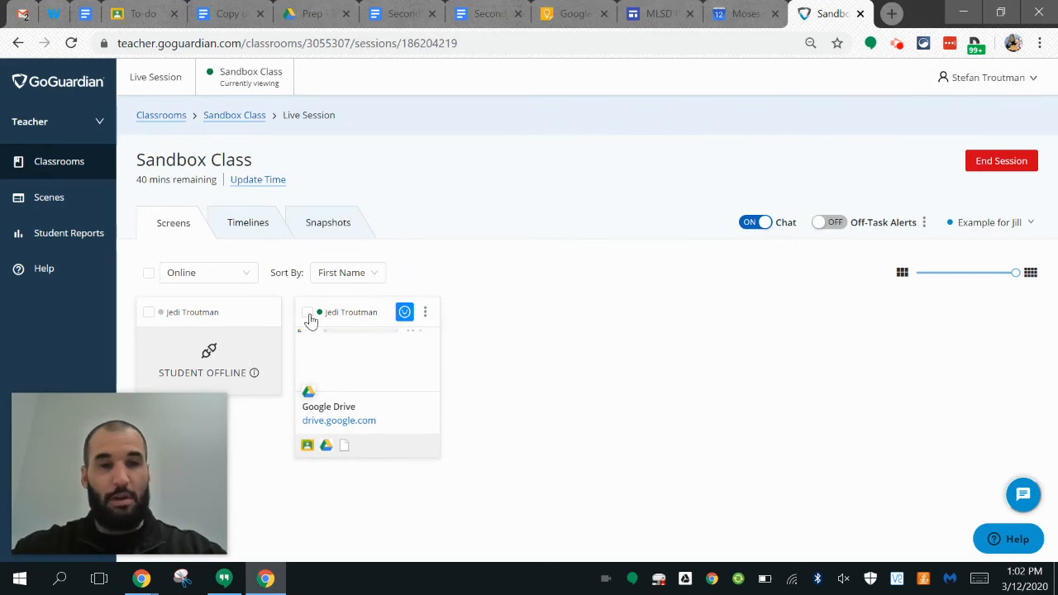
pyautogui.click(450, 533)
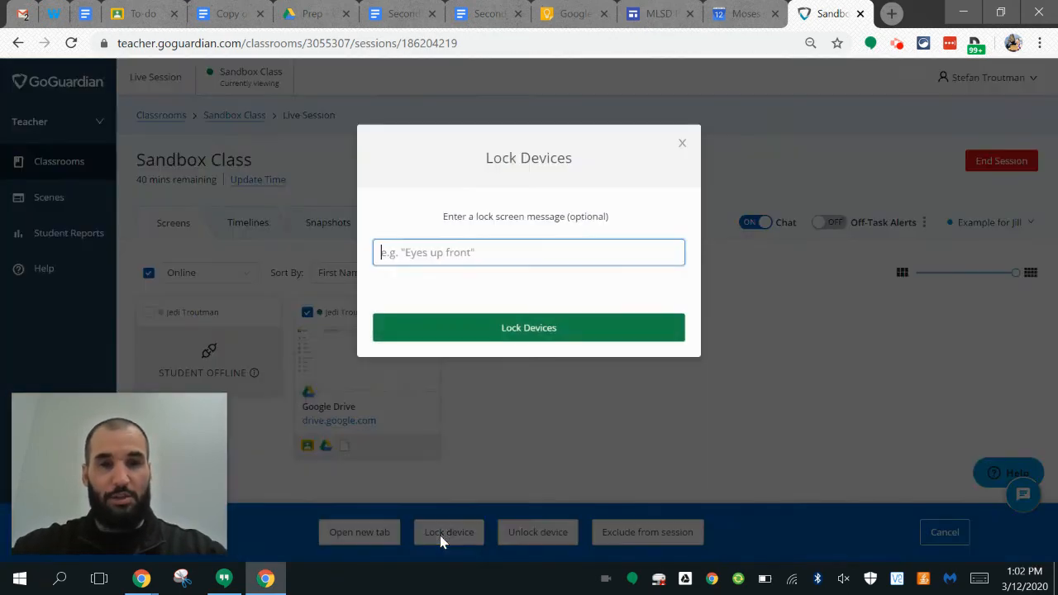
pyautogui.write('Pay attention')
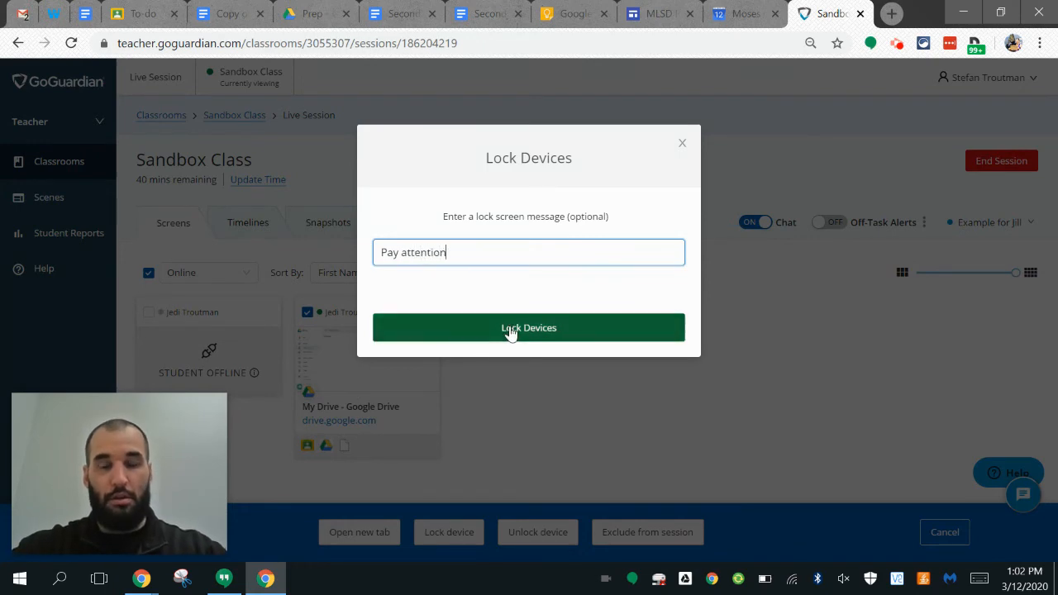
pyautogui.click(529, 327)
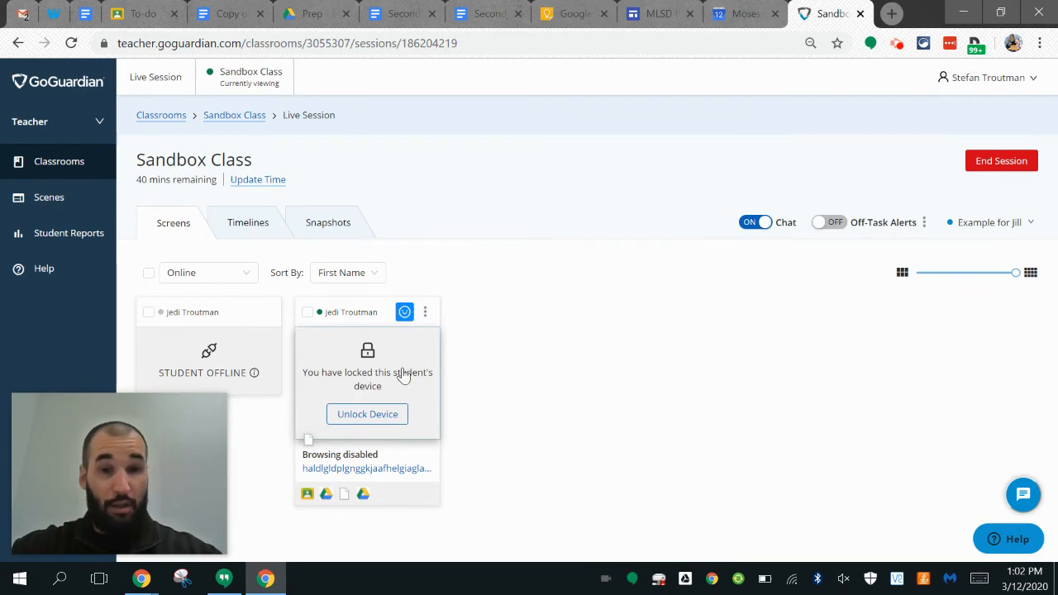
pyautogui.moveTo(397, 381)
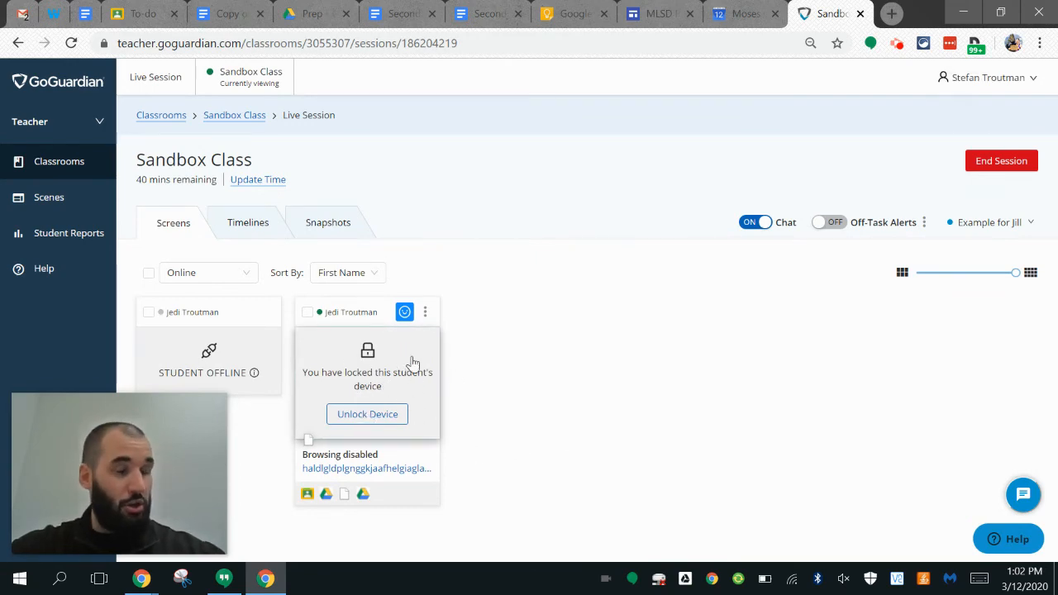
pyautogui.moveTo(582, 425)
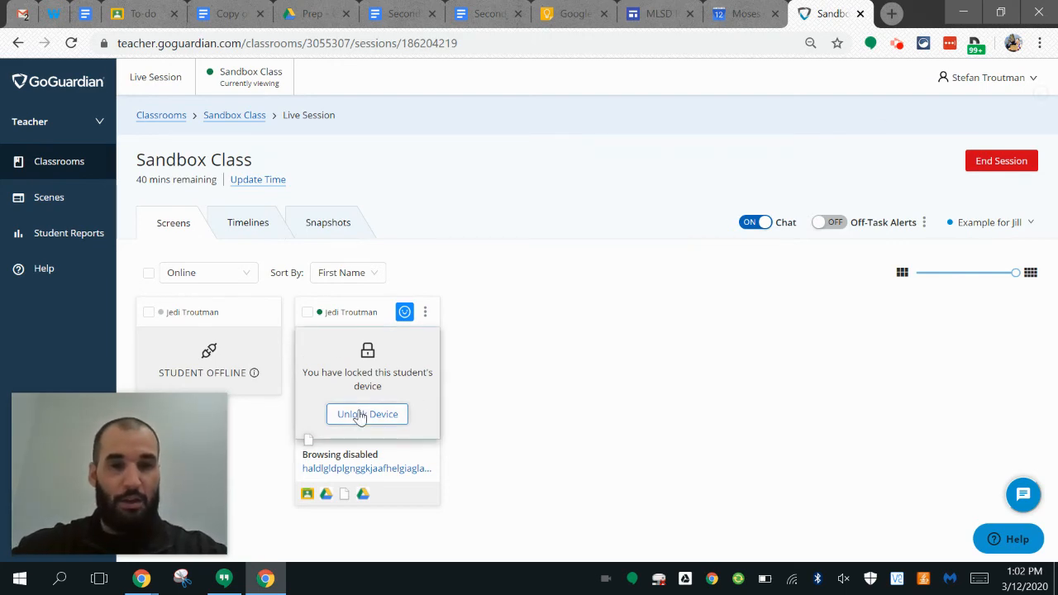
pyautogui.click(367, 413)
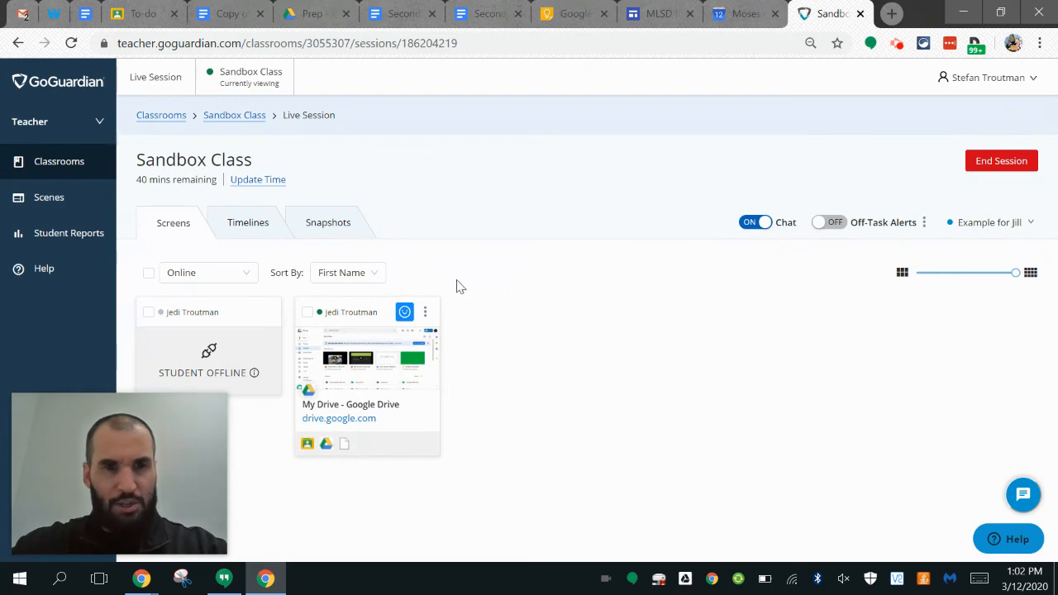
pyautogui.moveTo(651, 337)
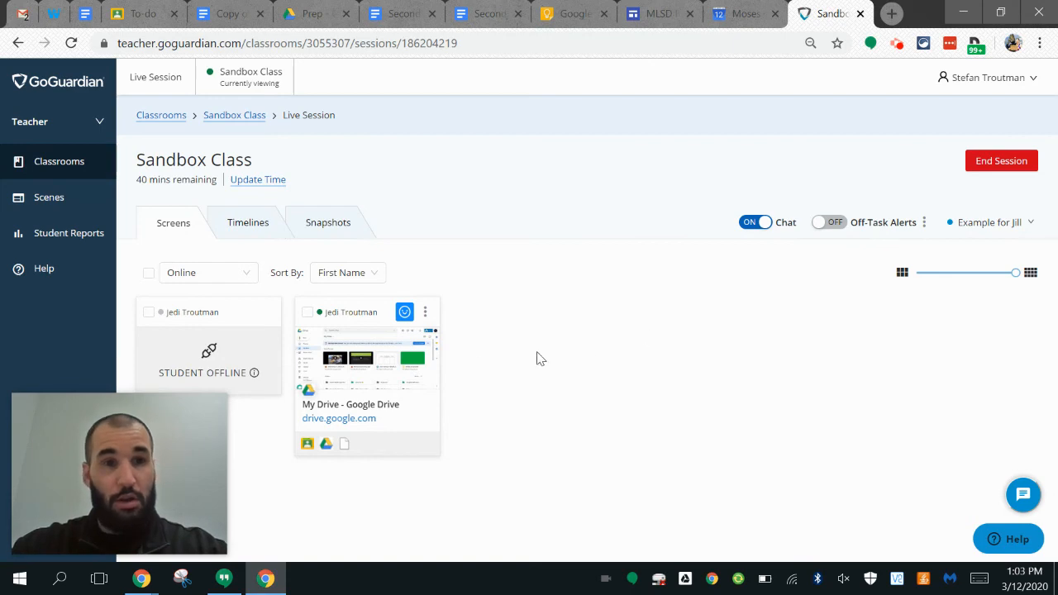
pyautogui.moveTo(683, 397)
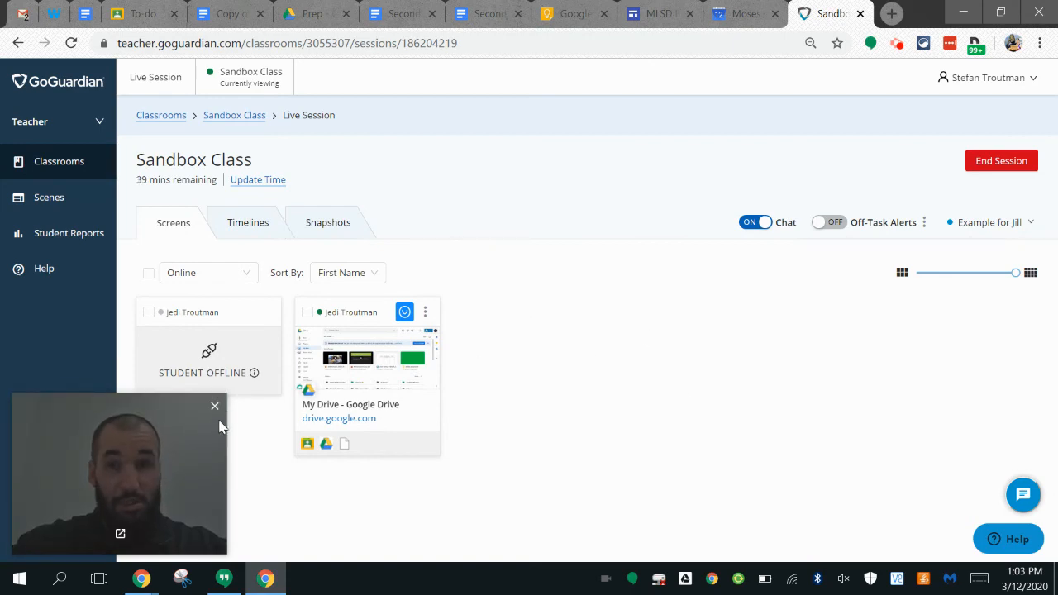
pyautogui.moveTo(612, 414)
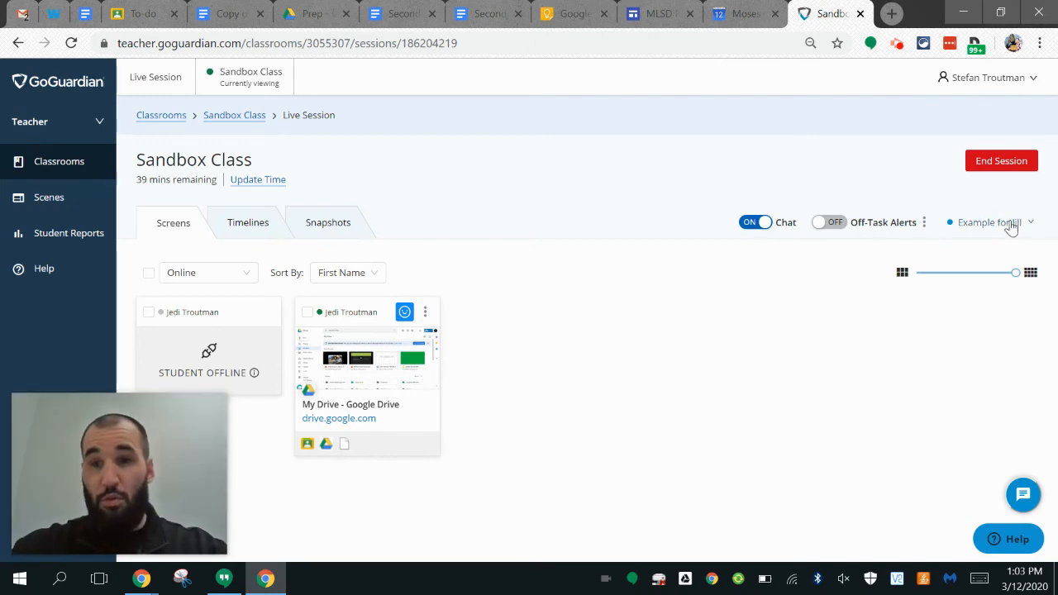
pyautogui.moveTo(989, 221)
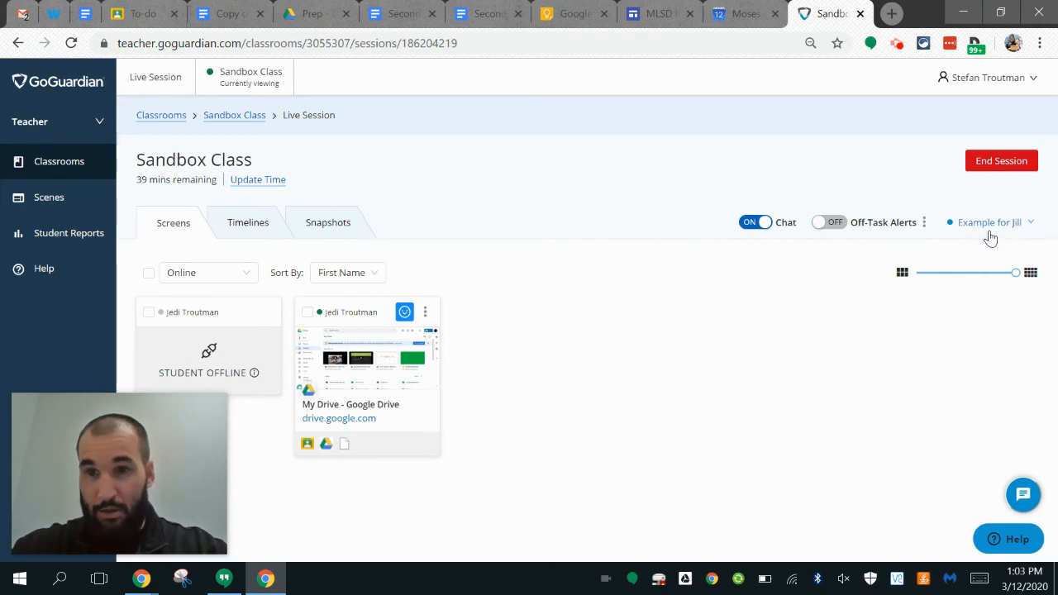
# - Choose the Sandbox scene from the scene dropdown for the class
pyautogui.click(990, 221)
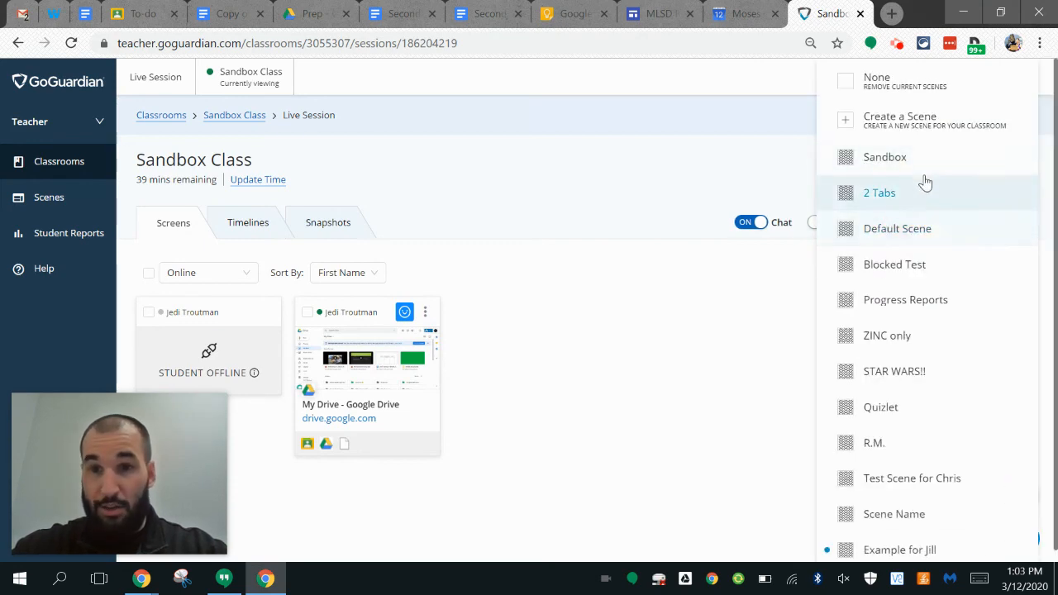
pyautogui.click(884, 157)
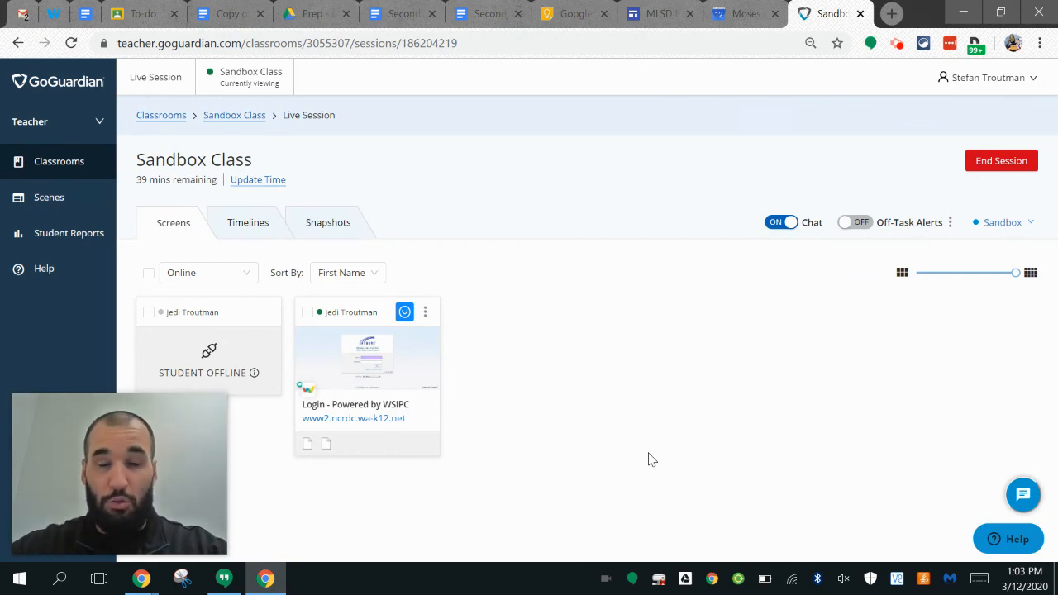
pyautogui.moveTo(830, 218)
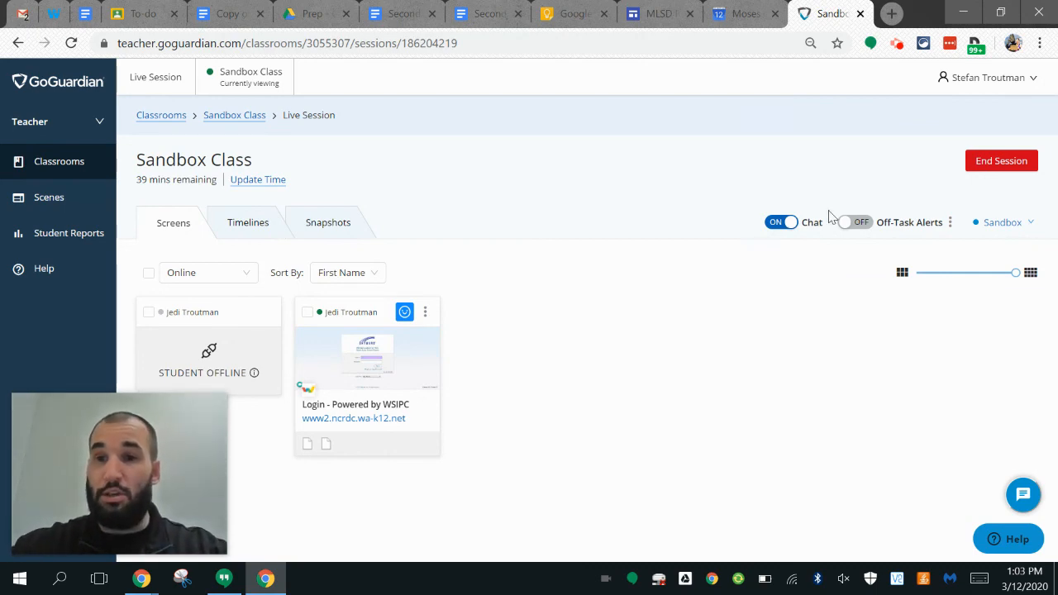